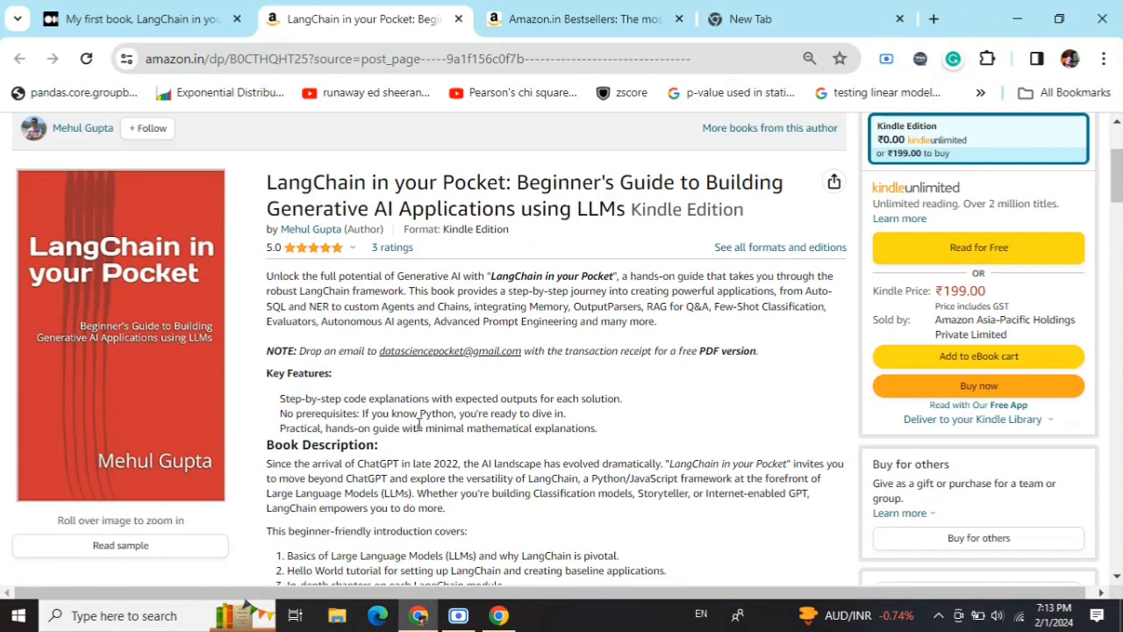
# - Switch to the Amazon.in Bestsellers tab for Introductory & Beginning Programming
pyautogui.click(591, 20)
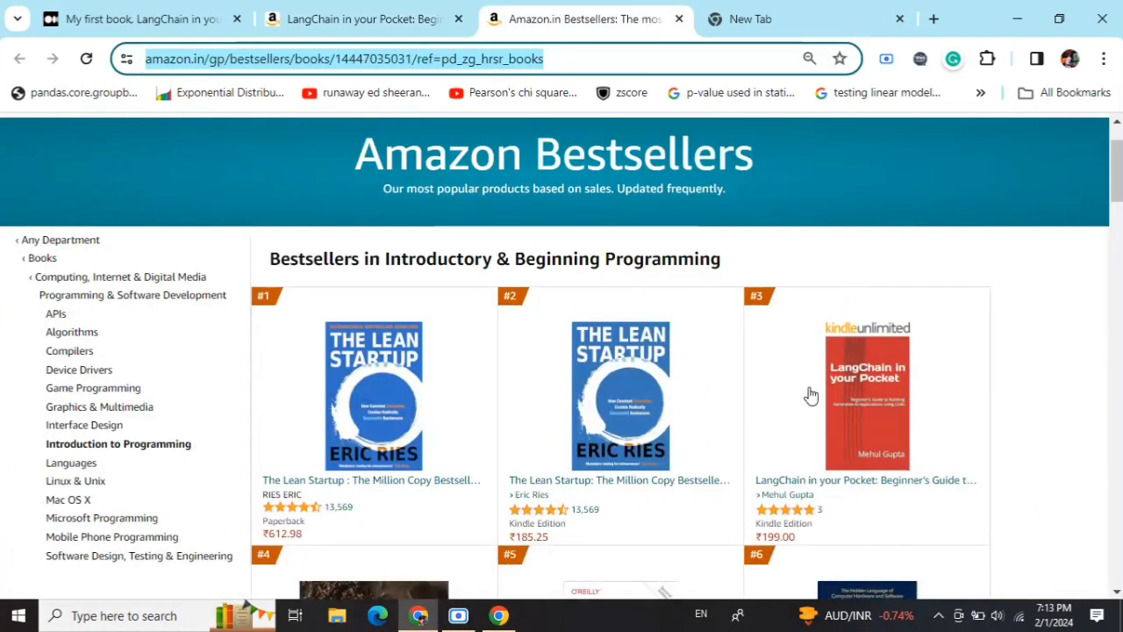
pyautogui.moveTo(940, 289)
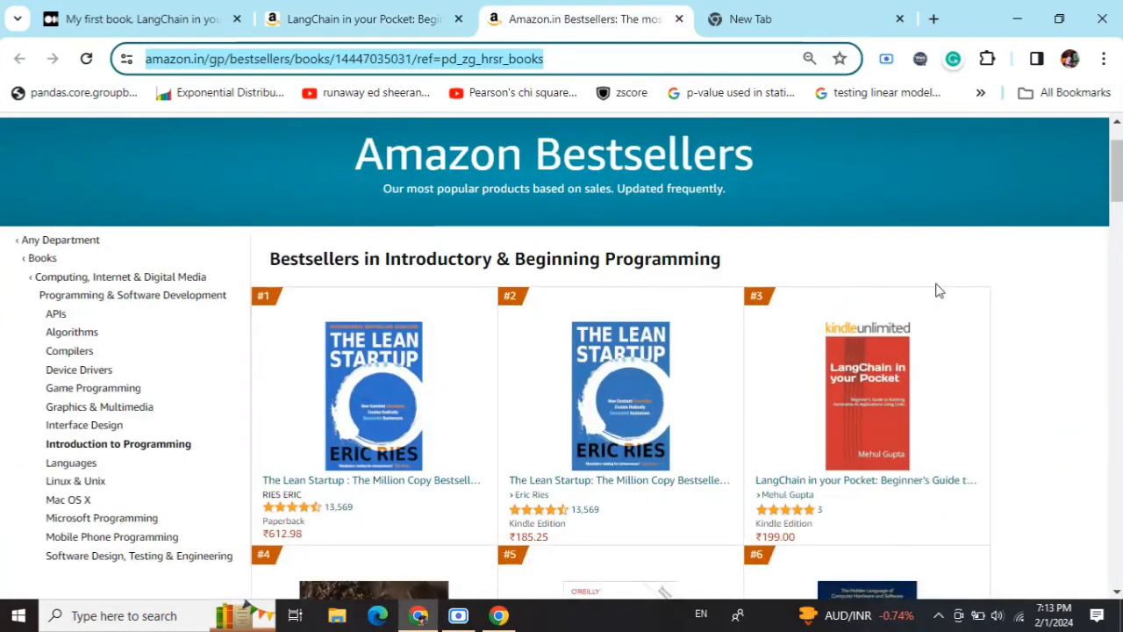
pyautogui.moveTo(841, 241)
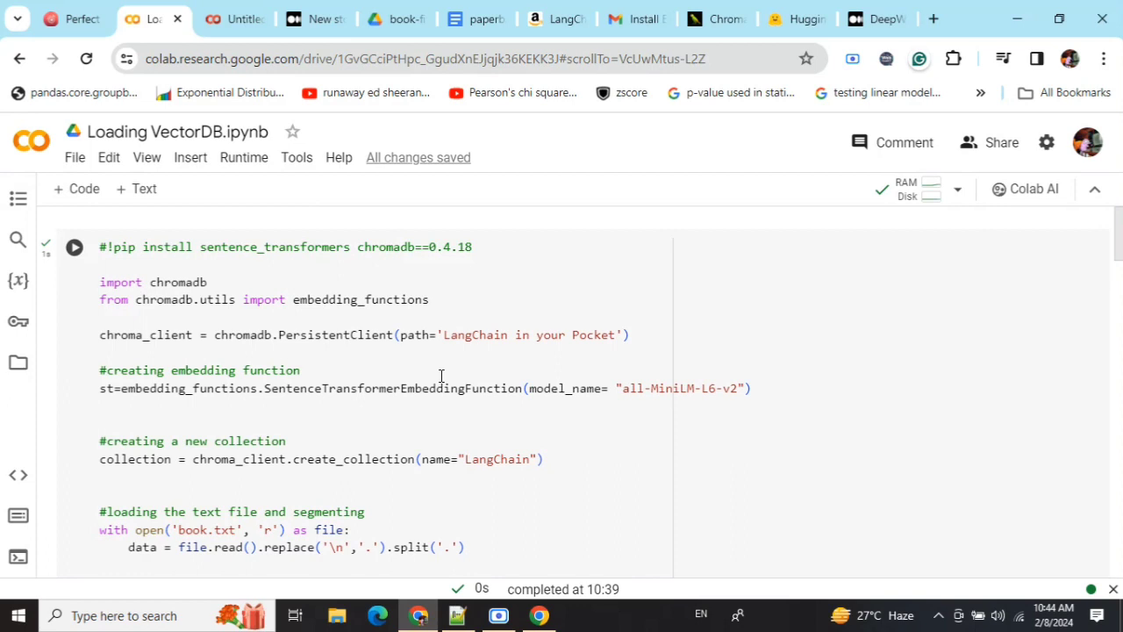
pyautogui.moveTo(417, 247)
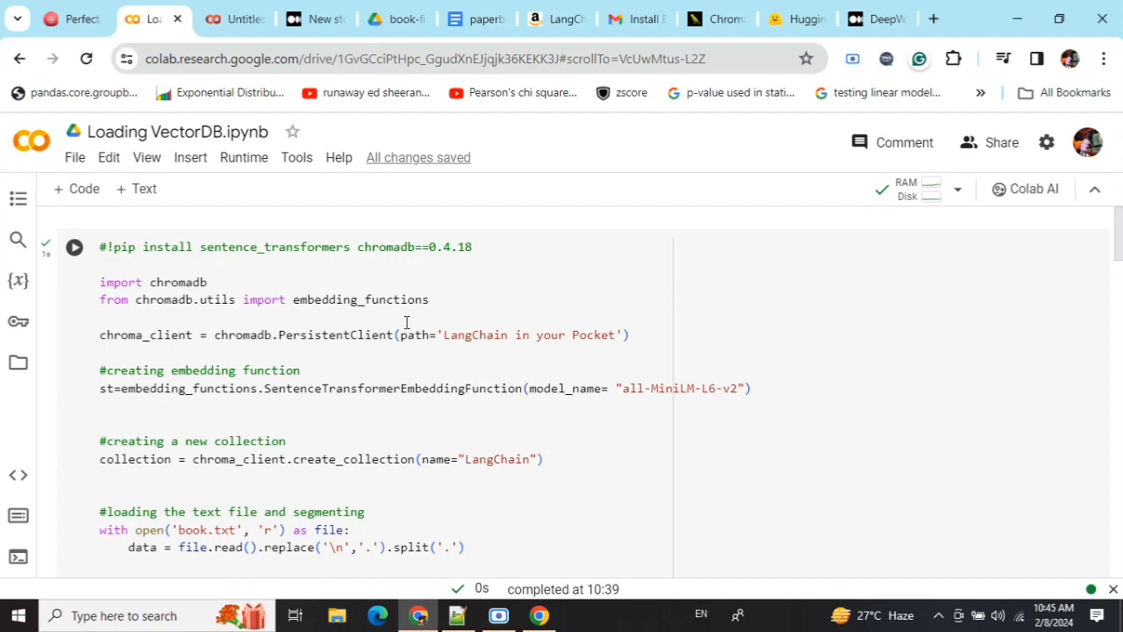
pyautogui.moveTo(308, 348)
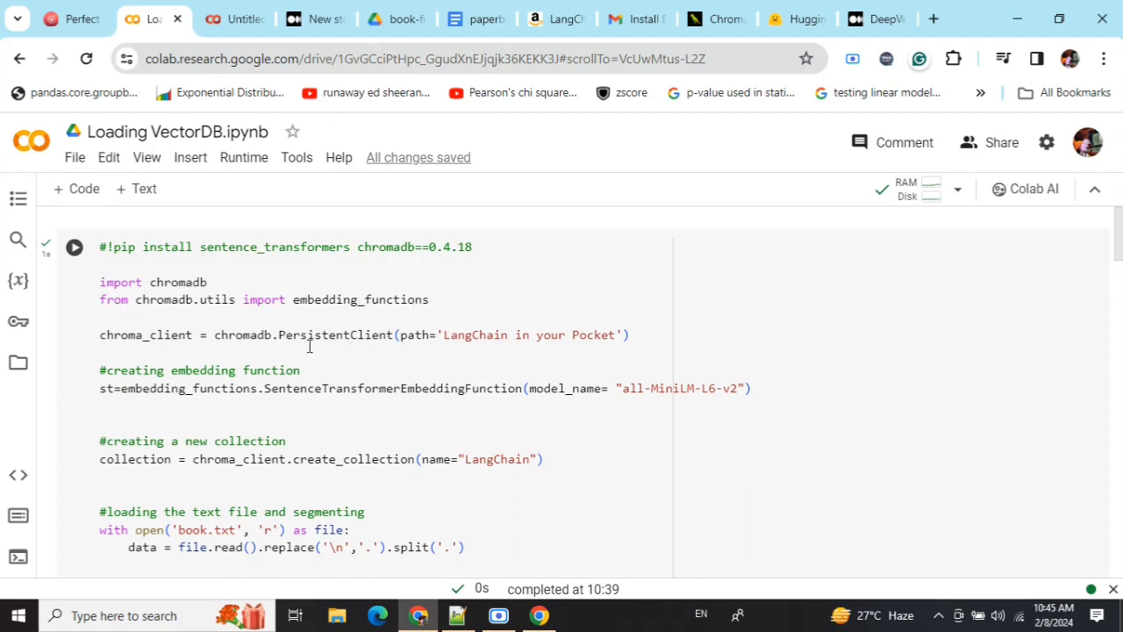
pyautogui.moveTo(300, 340)
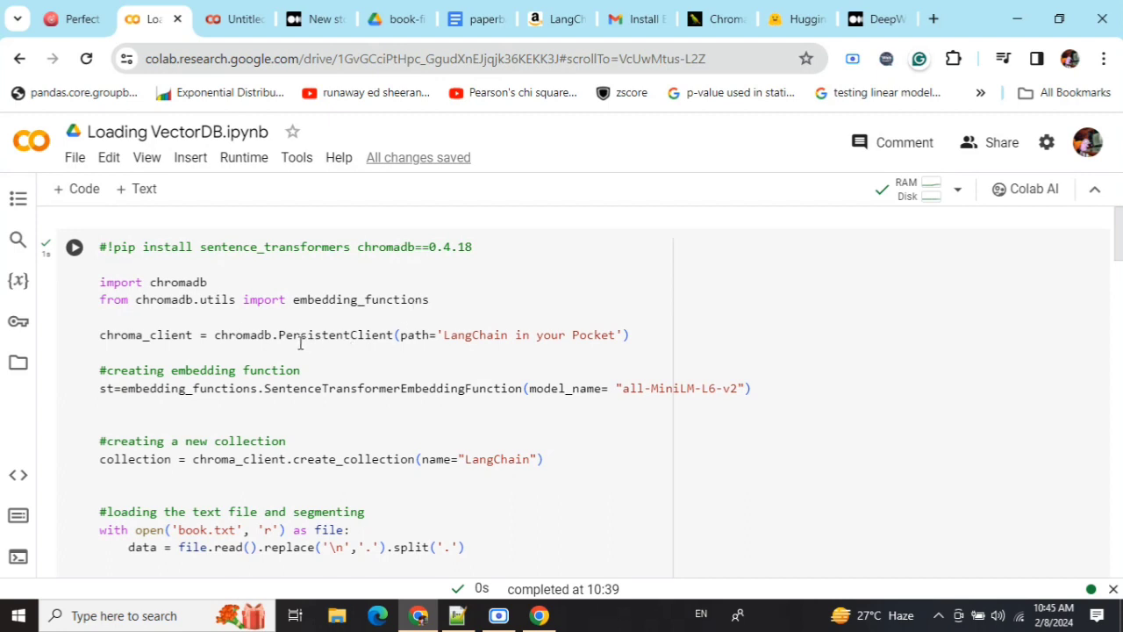
pyautogui.moveTo(348, 342)
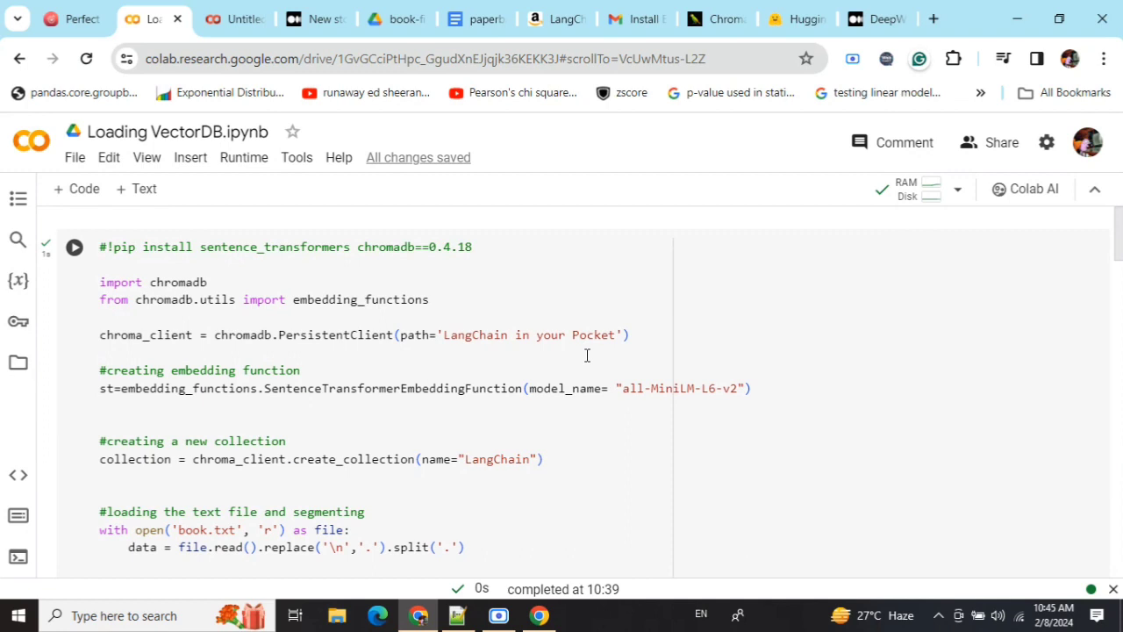
pyautogui.moveTo(566, 340)
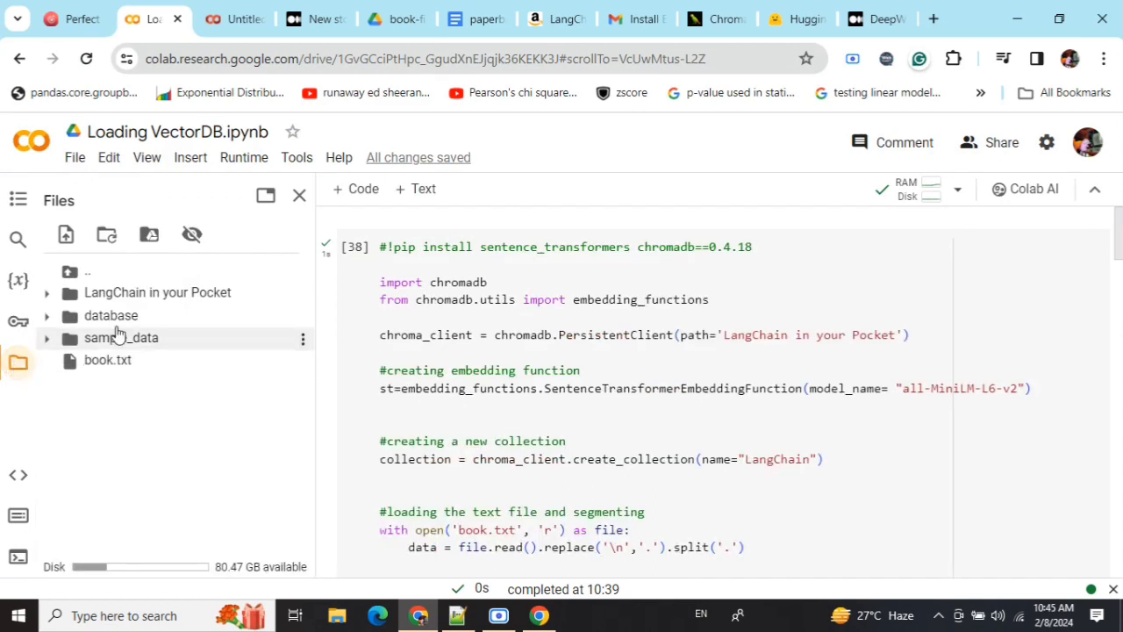
pyautogui.moveTo(174, 295)
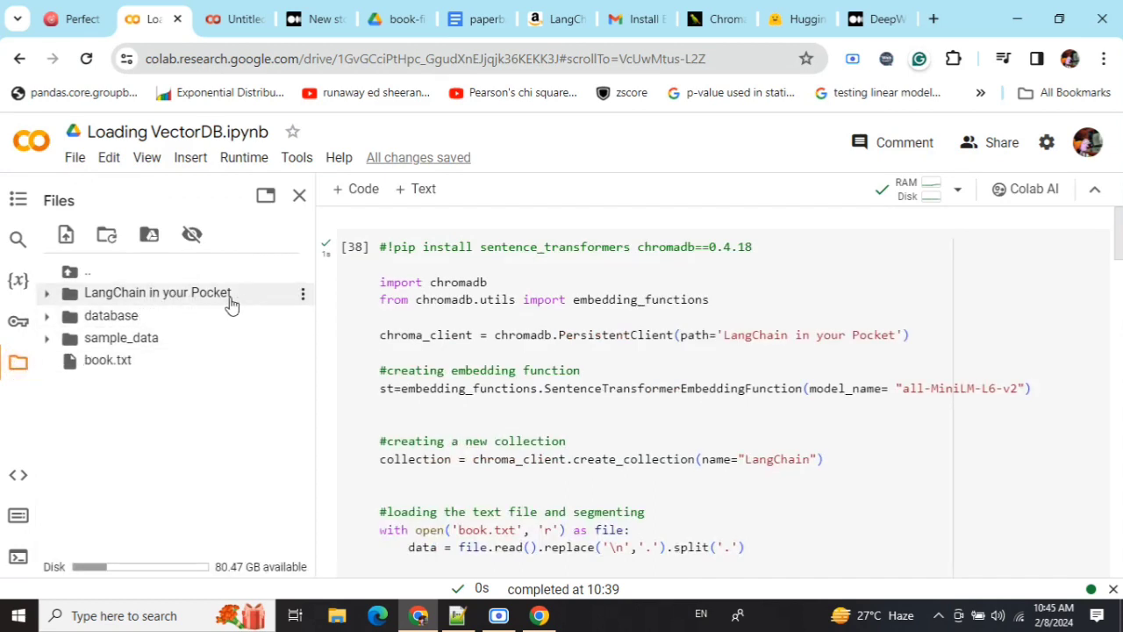
pyautogui.moveTo(200, 288)
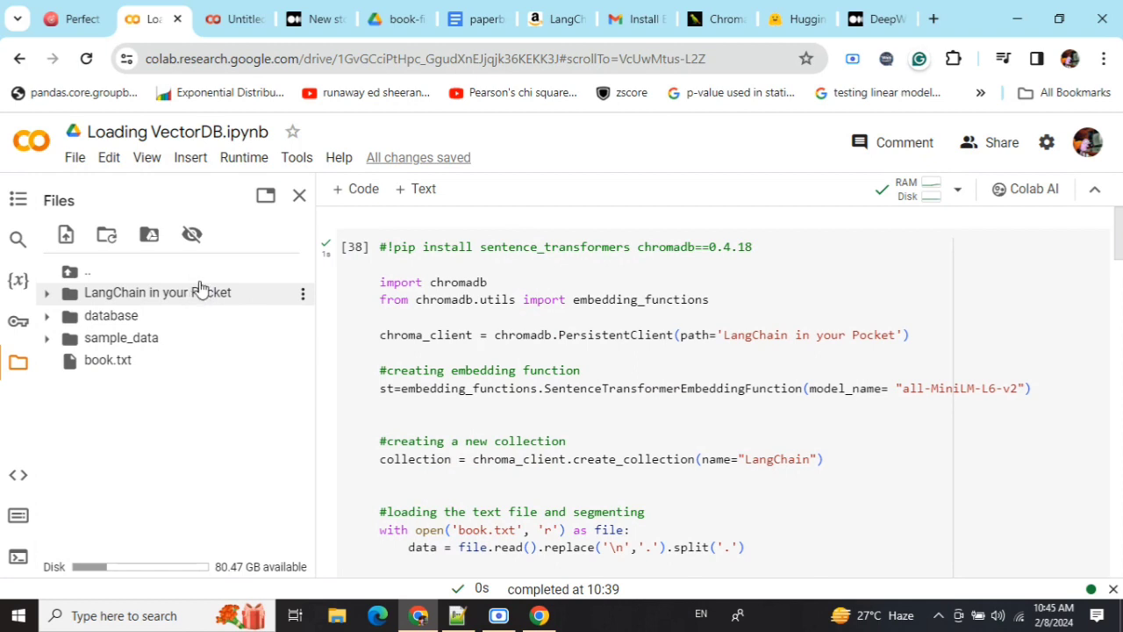
pyautogui.click(299, 194)
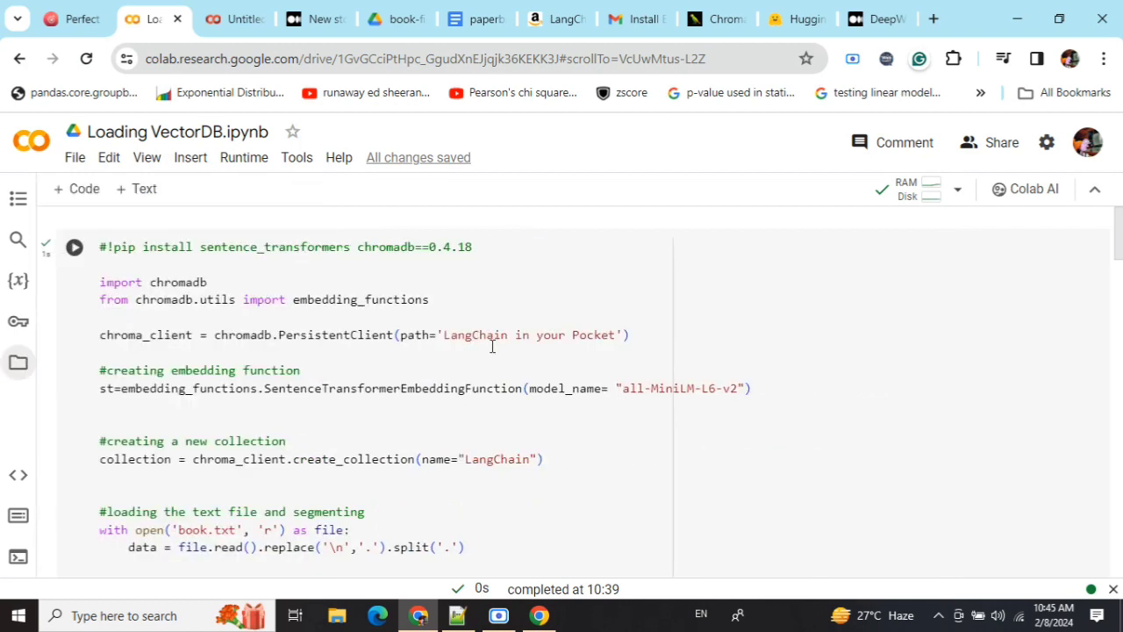
pyautogui.moveTo(482, 335)
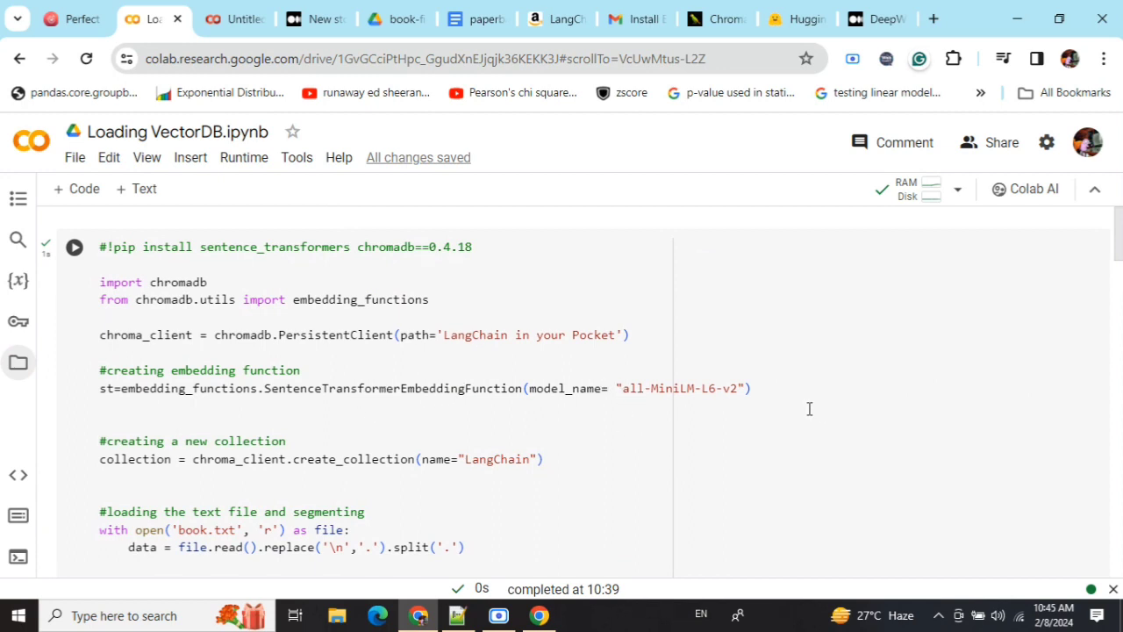
pyautogui.moveTo(477, 405)
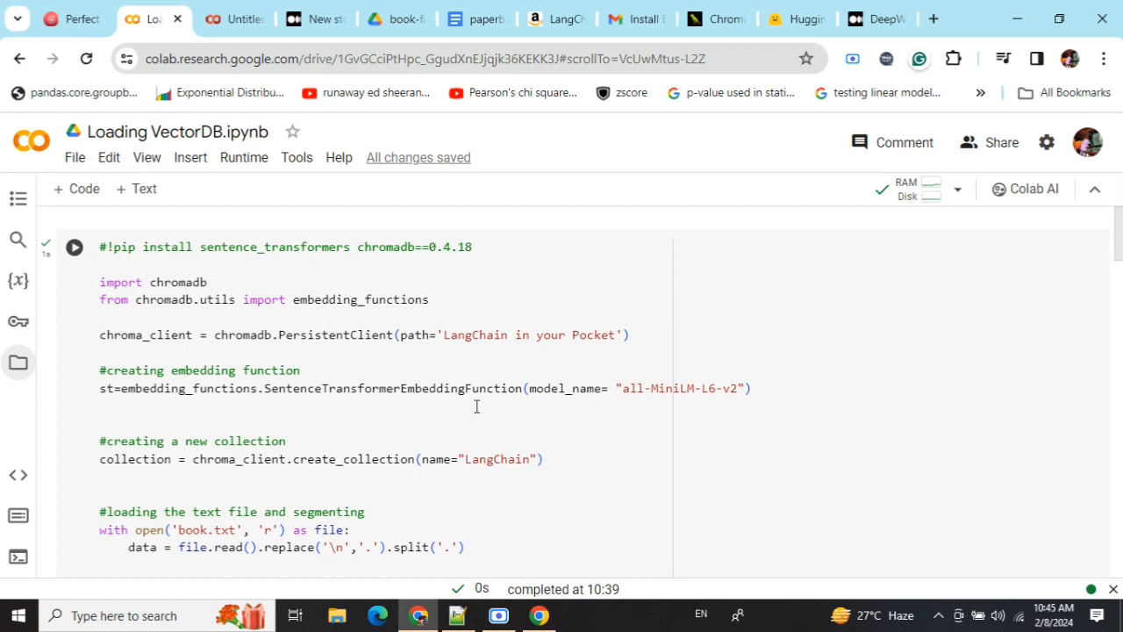
# - Briefly view the session files, then close the file browser and scroll past the collection.add cell
pyautogui.scroll(-3)
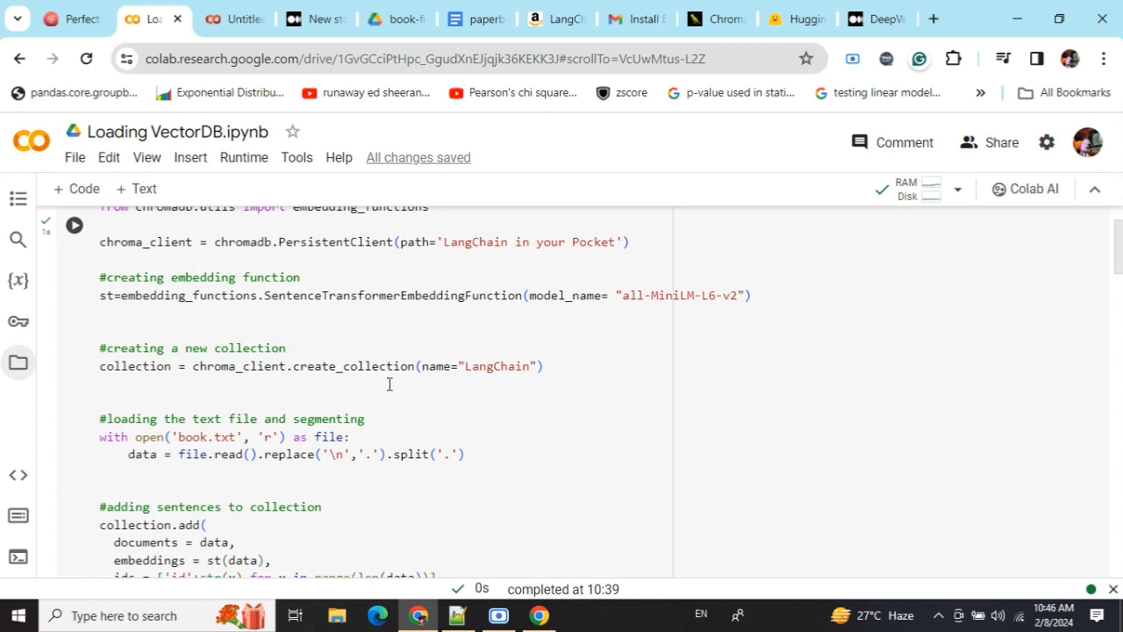
pyautogui.moveTo(512, 365)
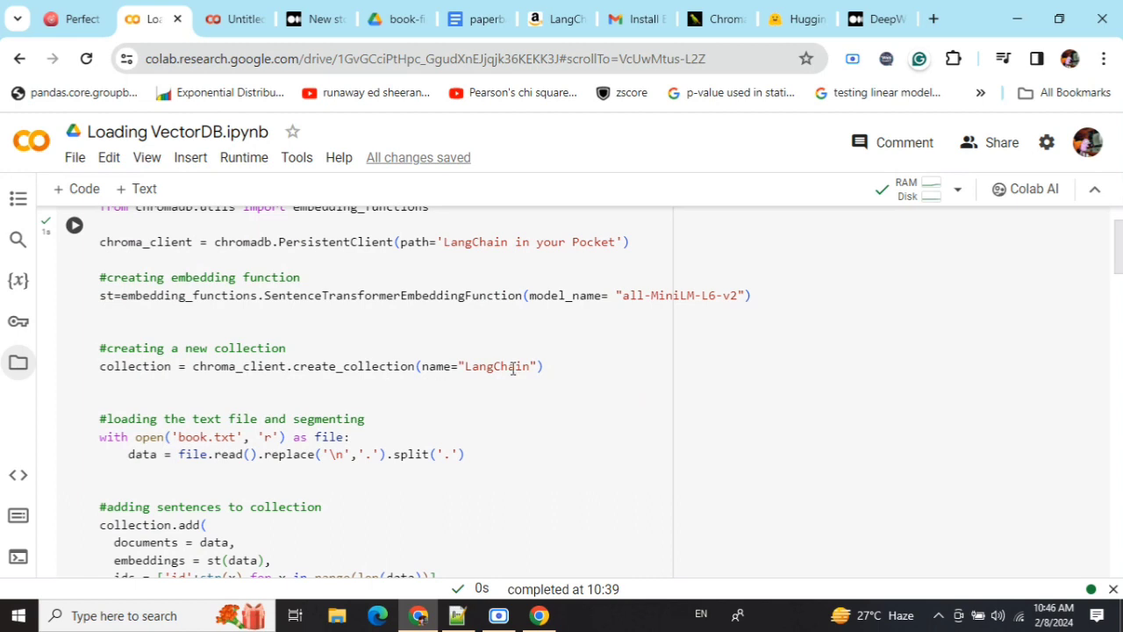
pyautogui.moveTo(536, 274)
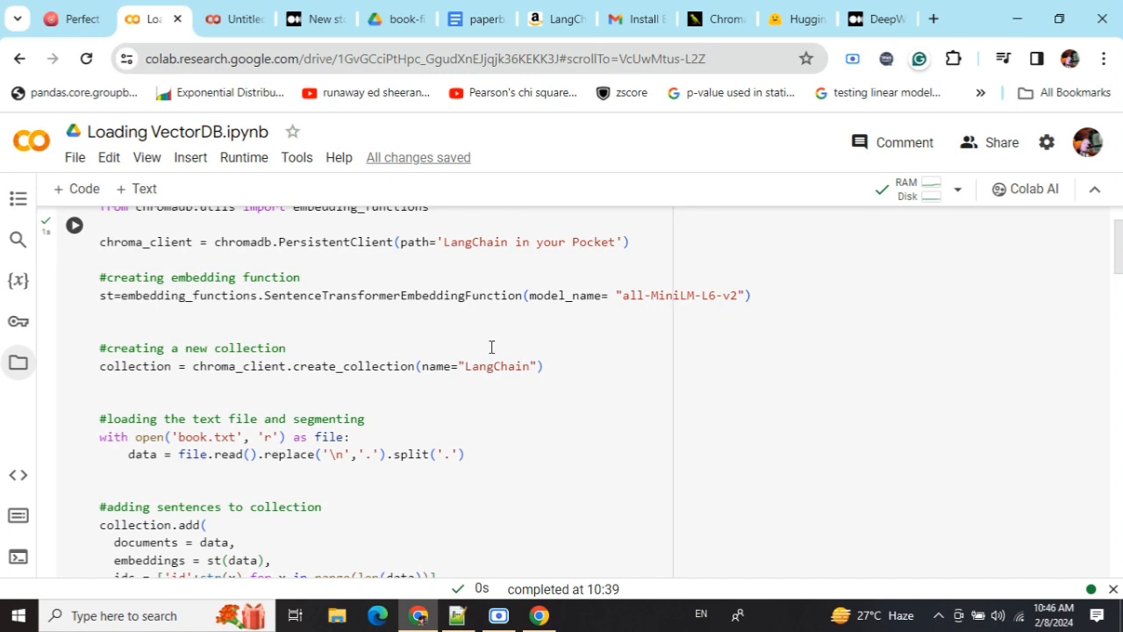
pyautogui.moveTo(199, 366)
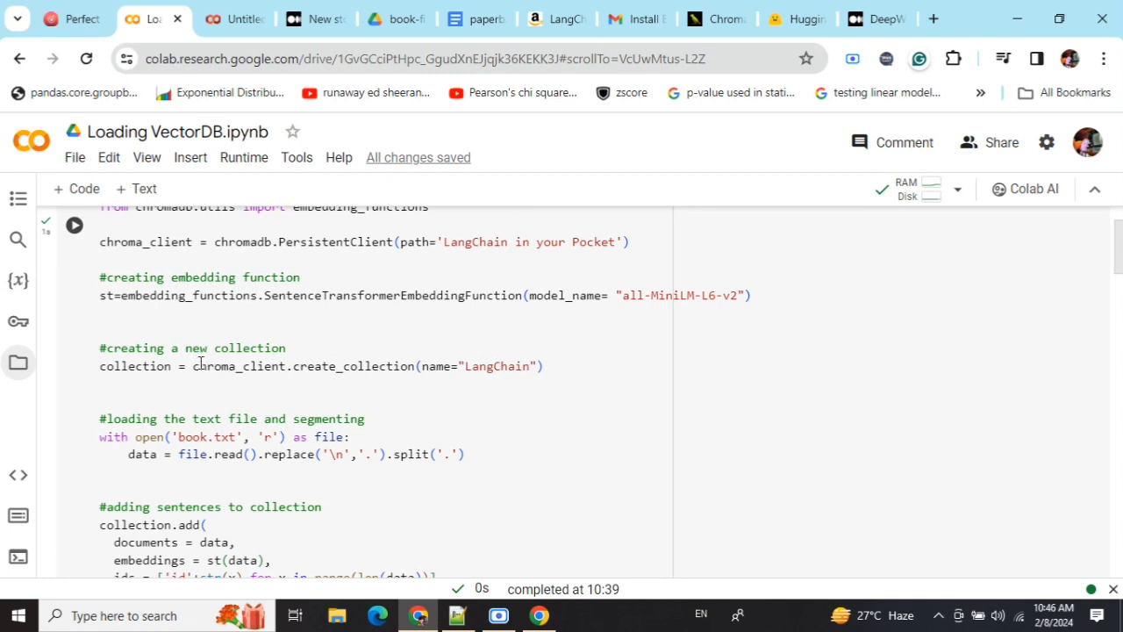
pyautogui.moveTo(135, 366)
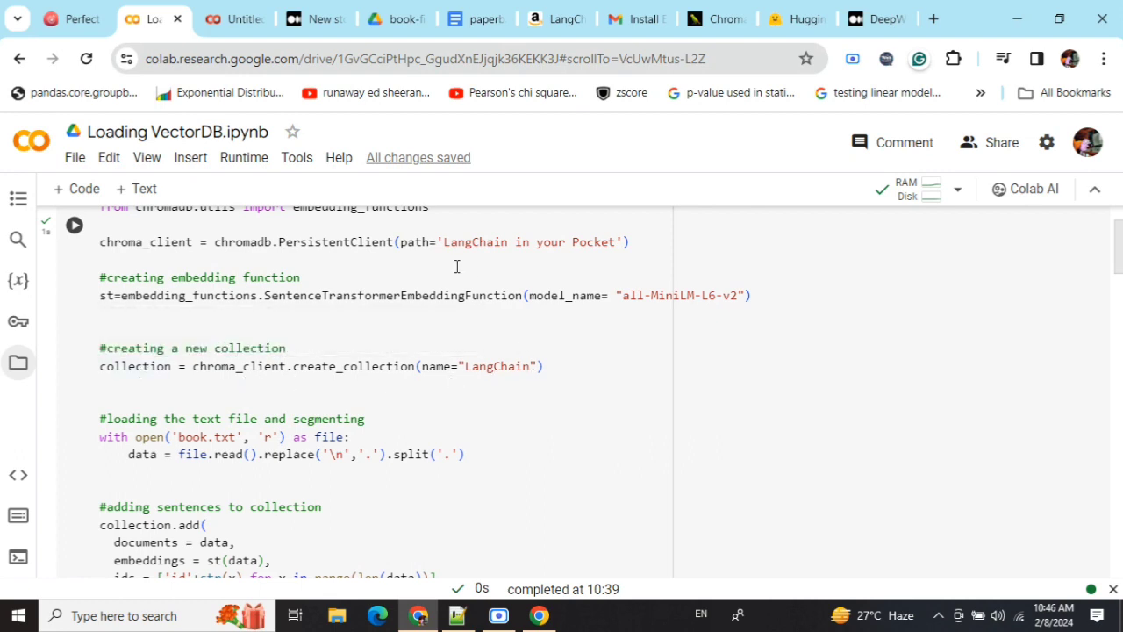
pyautogui.scroll(-3)
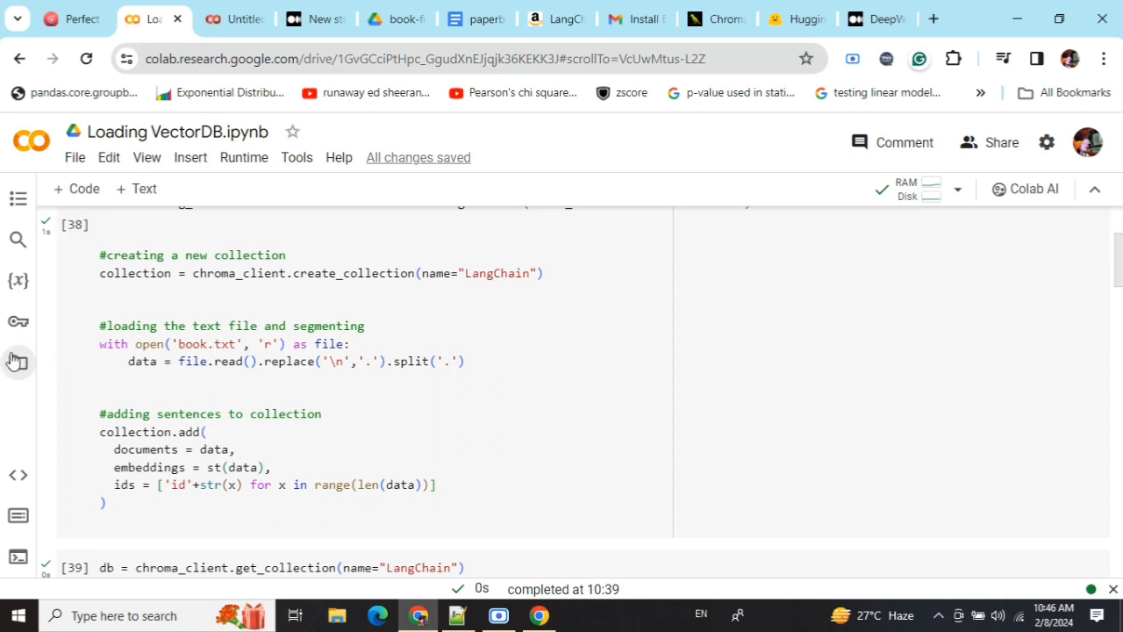
pyautogui.click(17, 362)
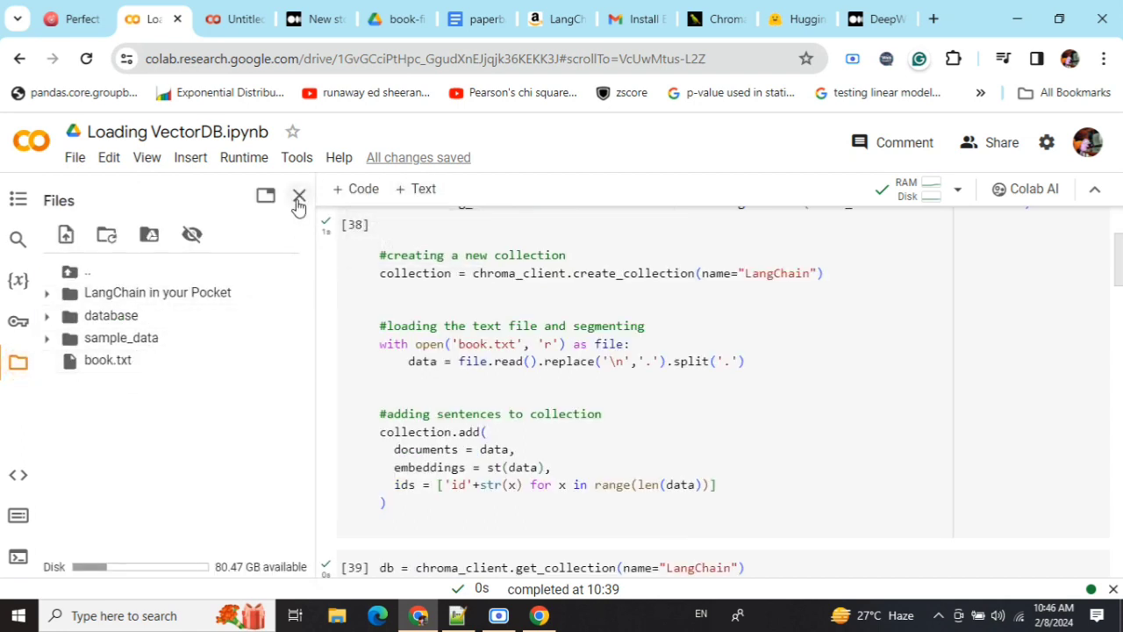
pyautogui.click(298, 196)
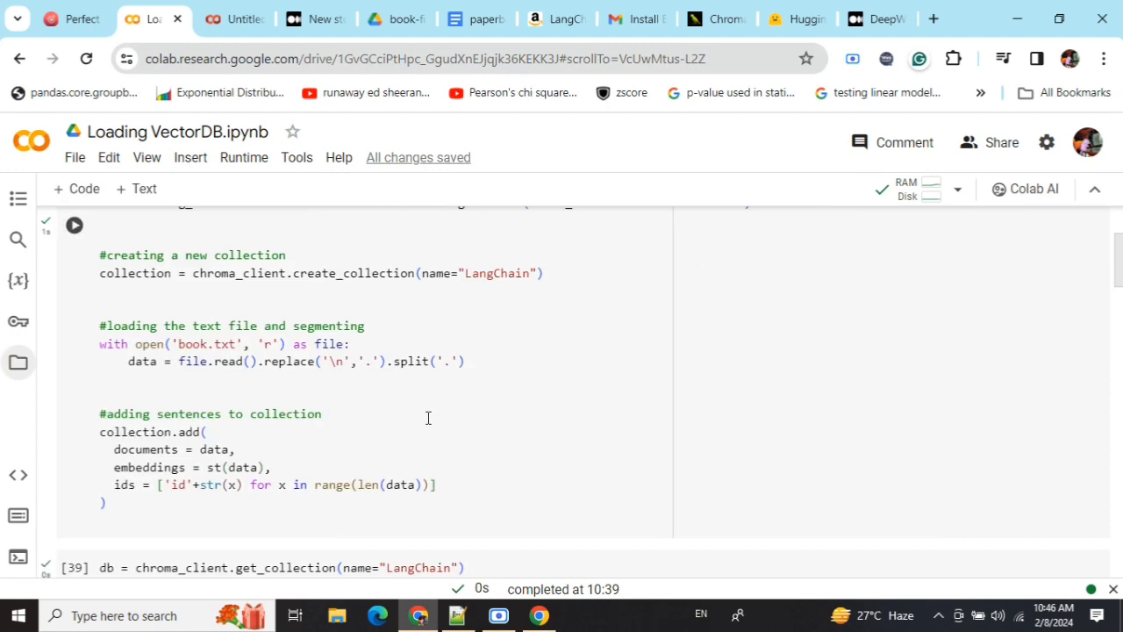
pyautogui.scroll(-3)
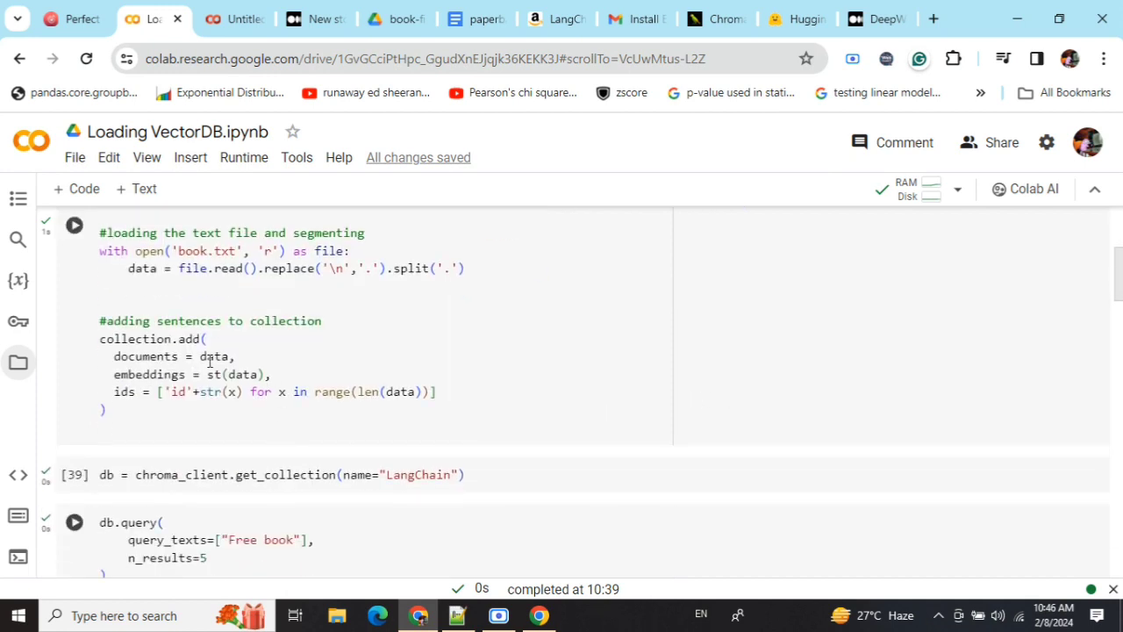
pyautogui.moveTo(349, 367)
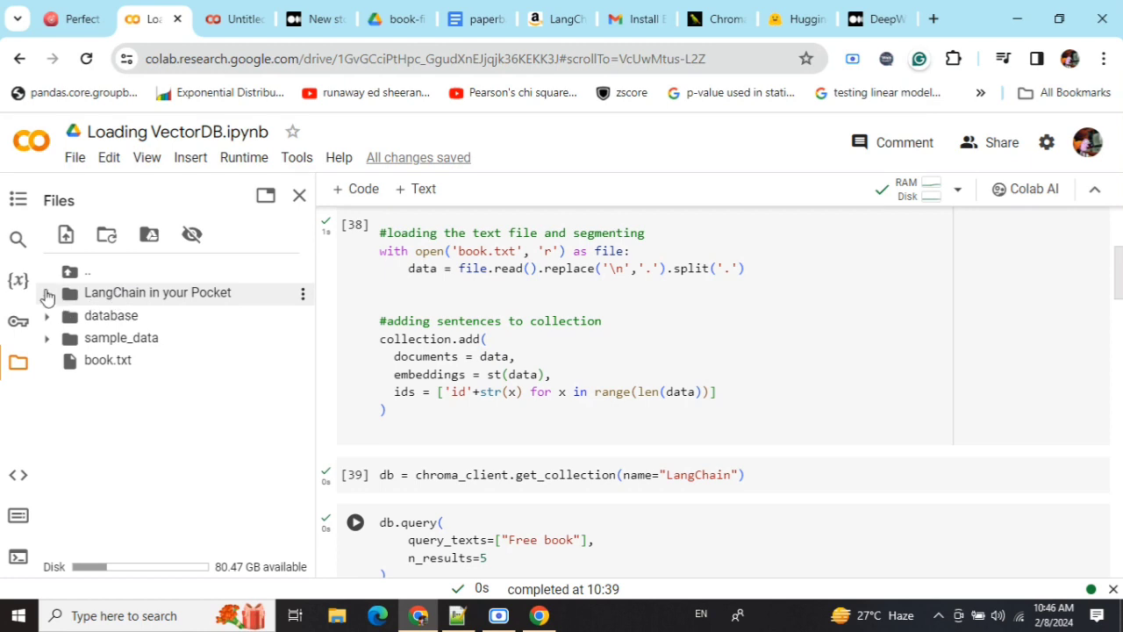
pyautogui.click(48, 293)
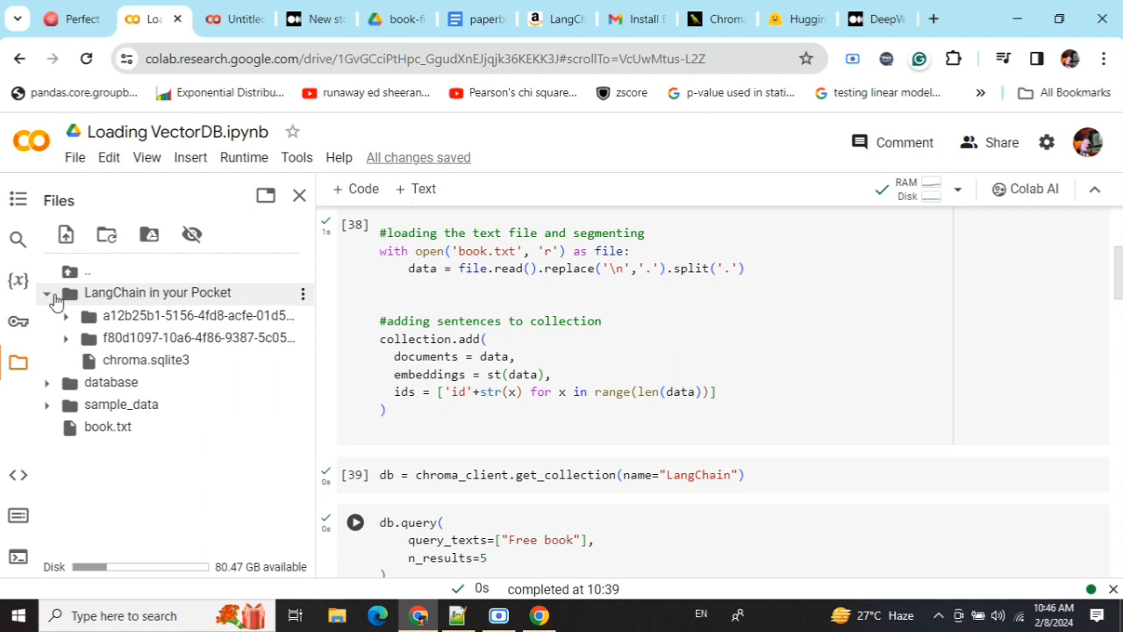
pyautogui.click(50, 293)
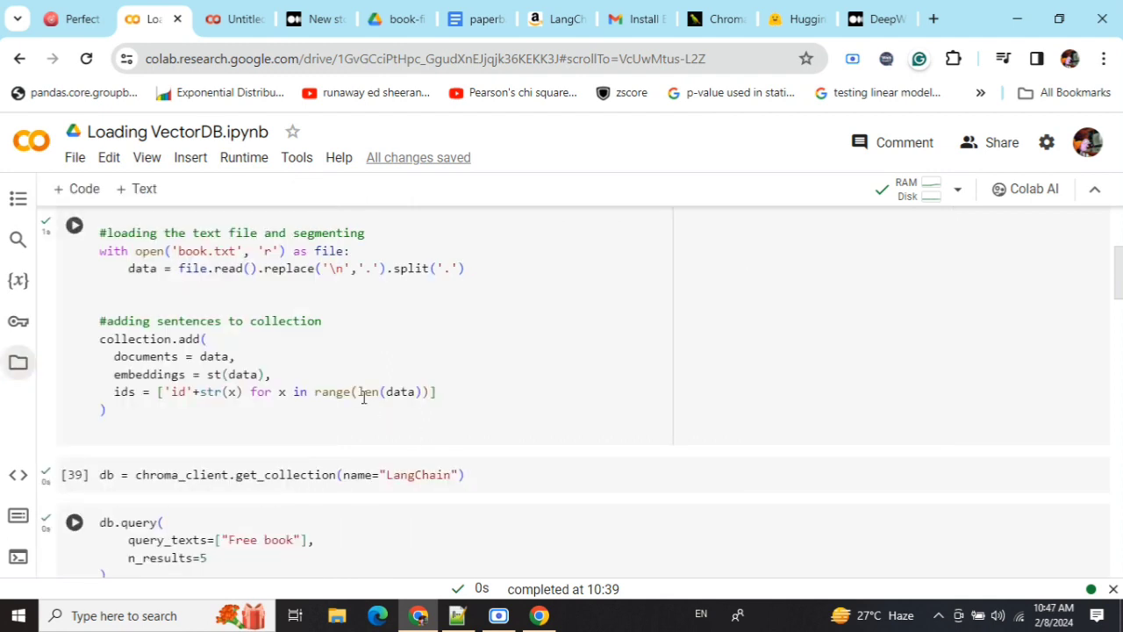
pyautogui.moveTo(136, 308)
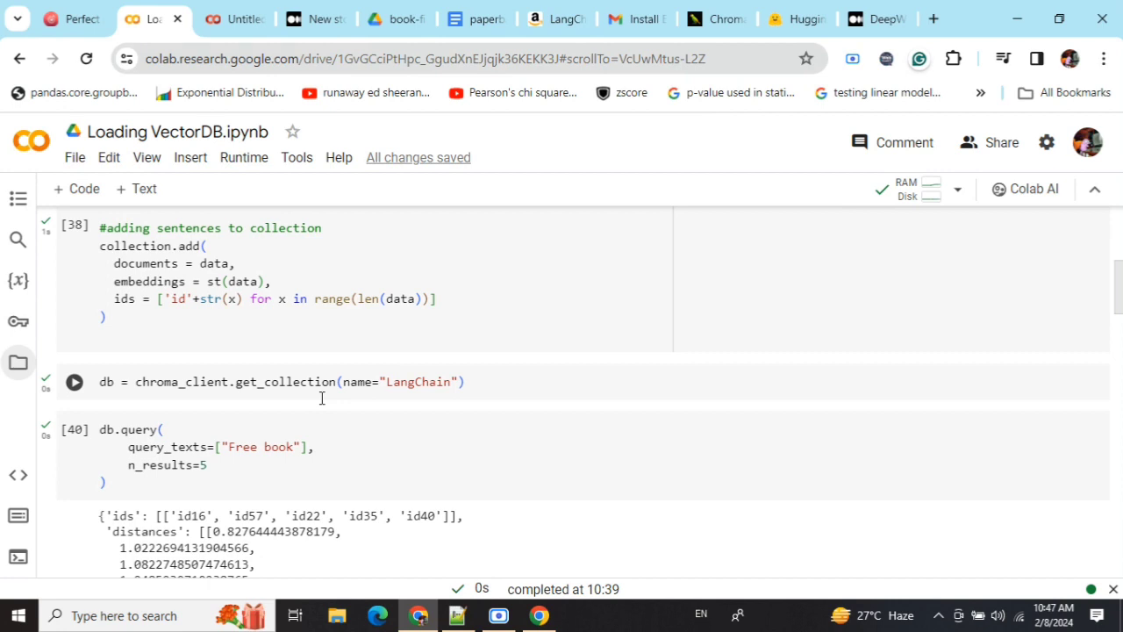
pyautogui.moveTo(149, 373)
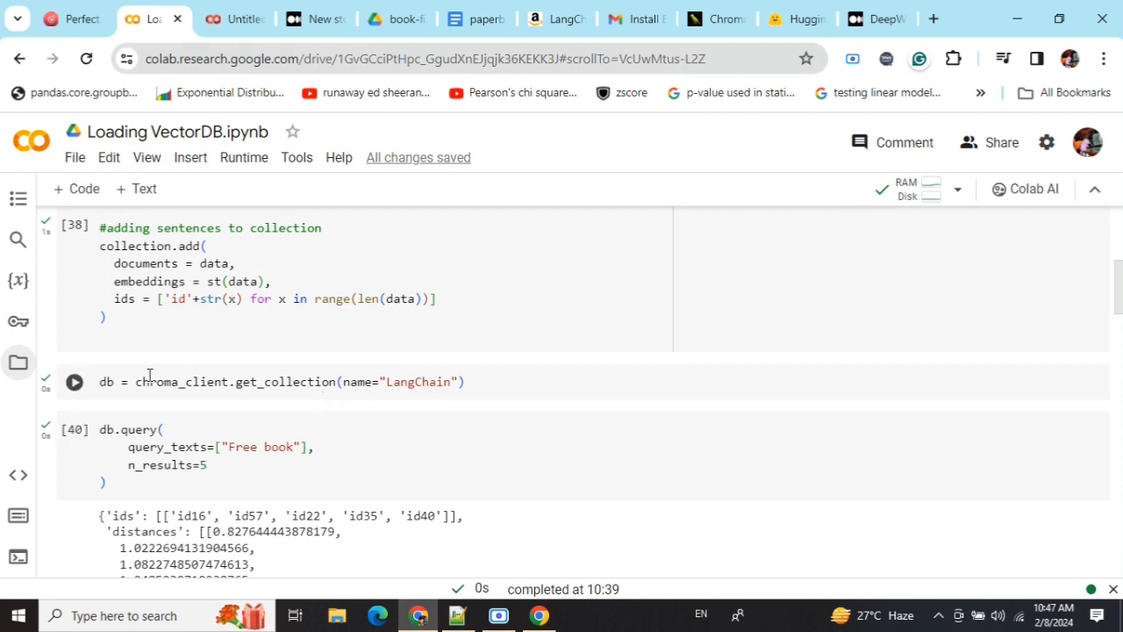
pyautogui.moveTo(219, 386)
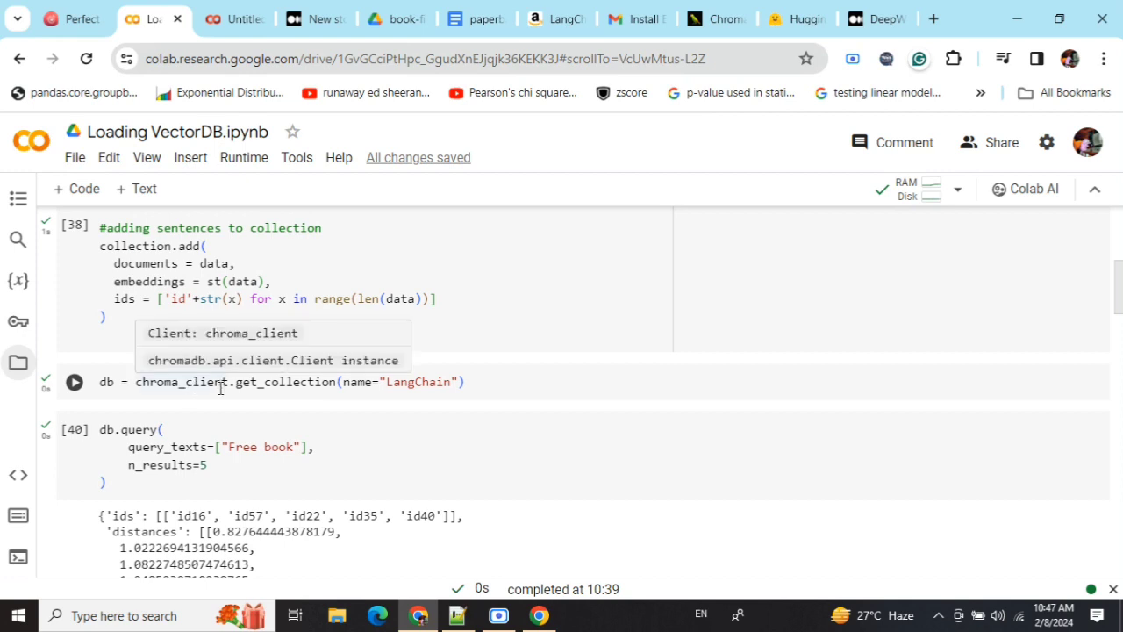
pyautogui.moveTo(477, 393)
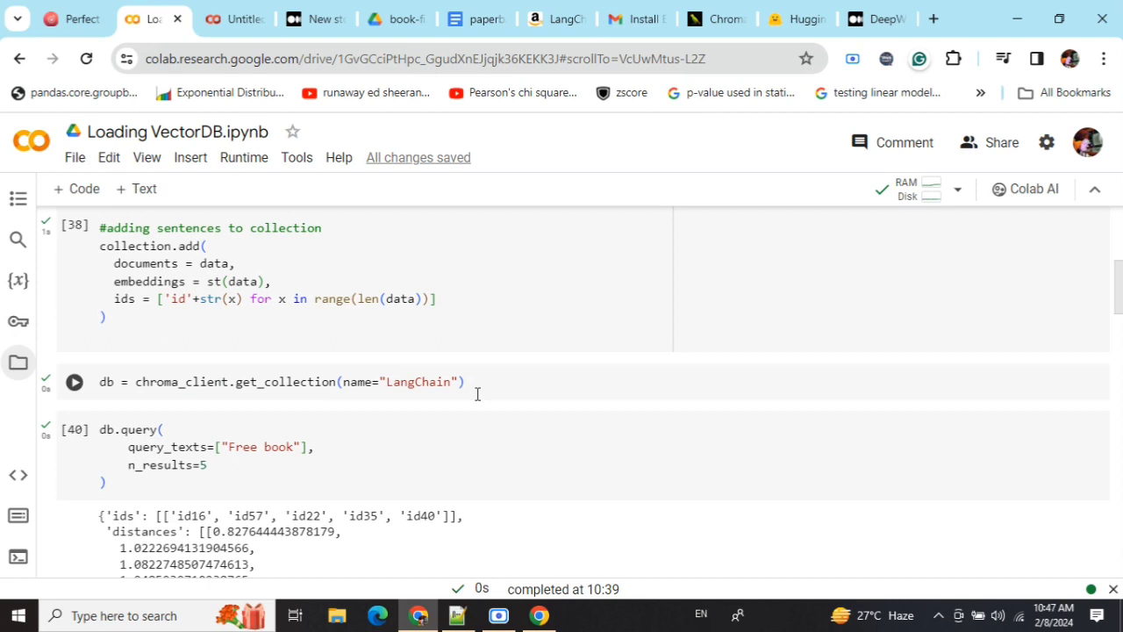
pyautogui.scroll(-3)
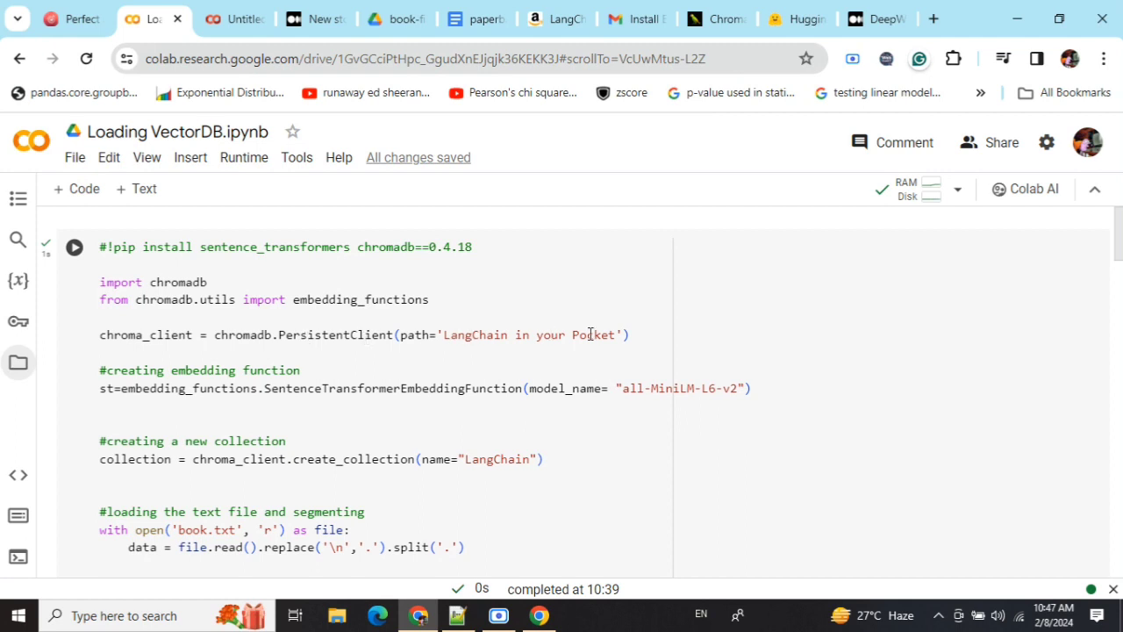
pyautogui.scroll(-3)
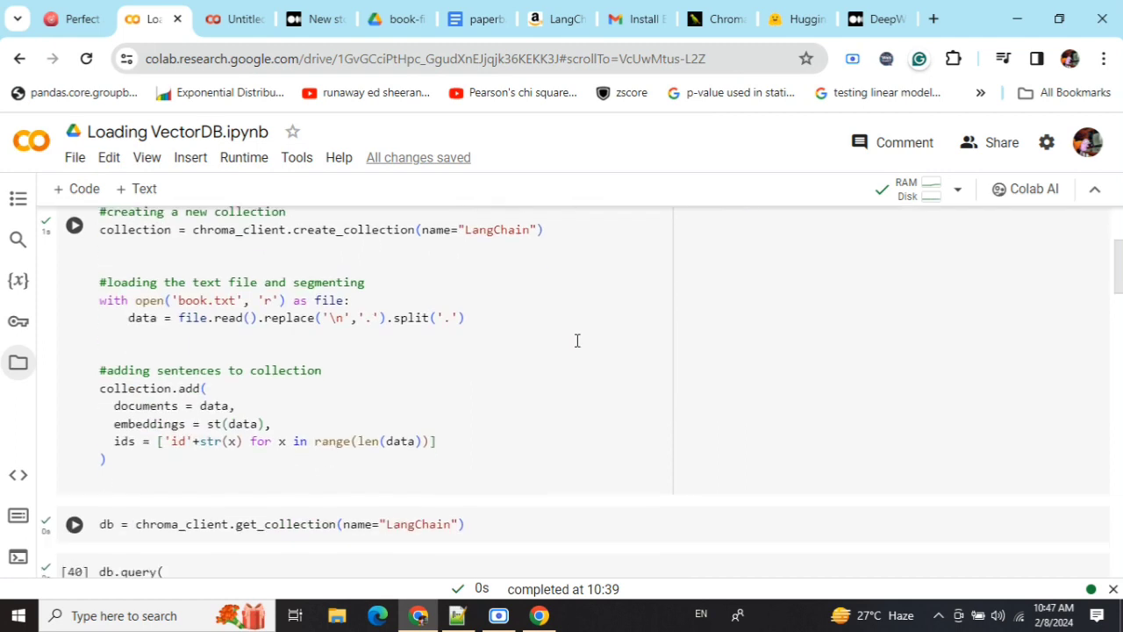
pyautogui.scroll(-3)
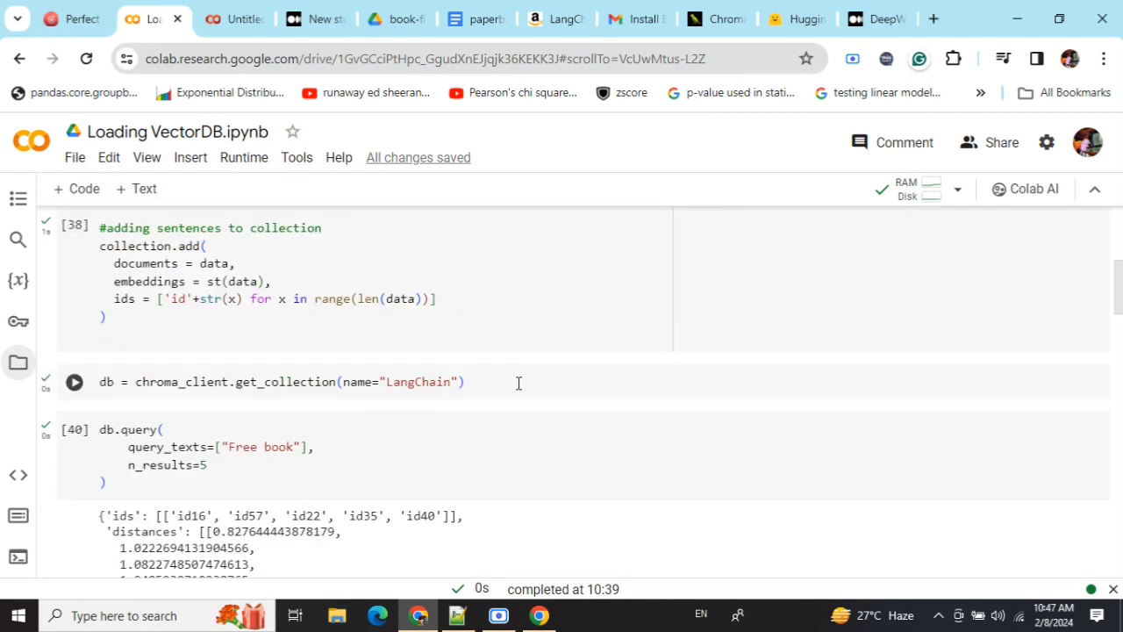
pyautogui.moveTo(507, 382)
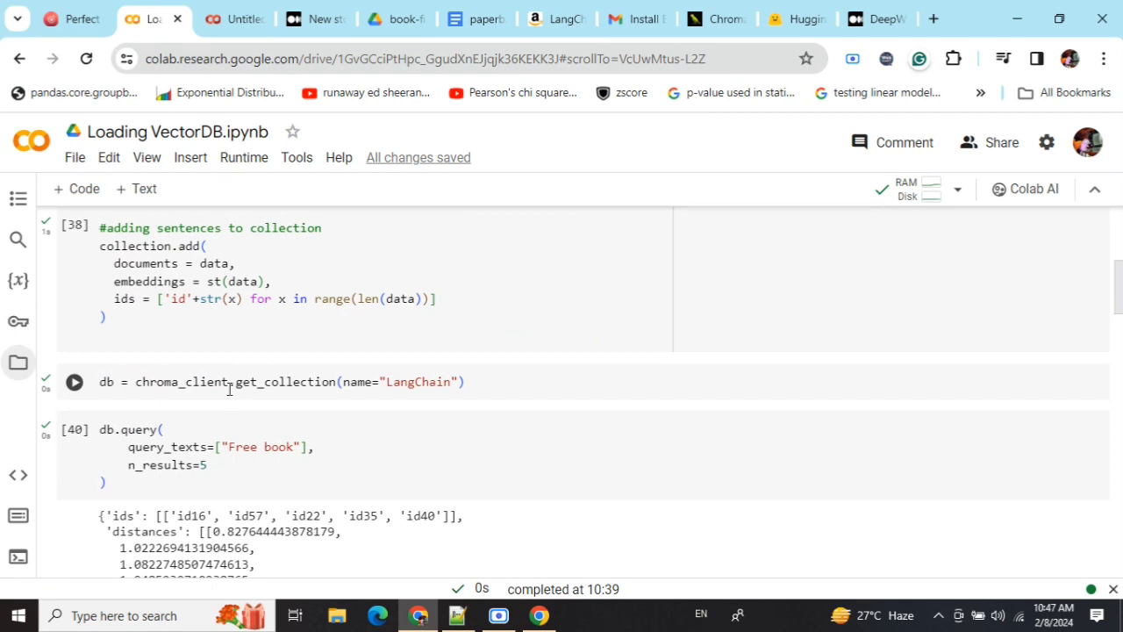
pyautogui.scroll(3)
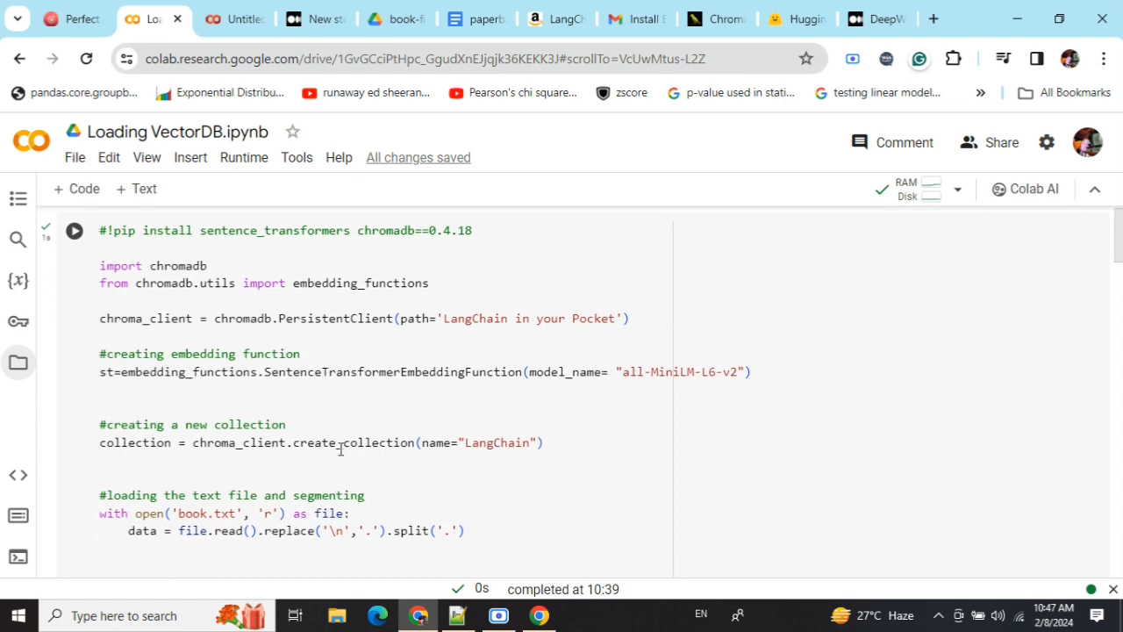
pyautogui.scroll(-3)
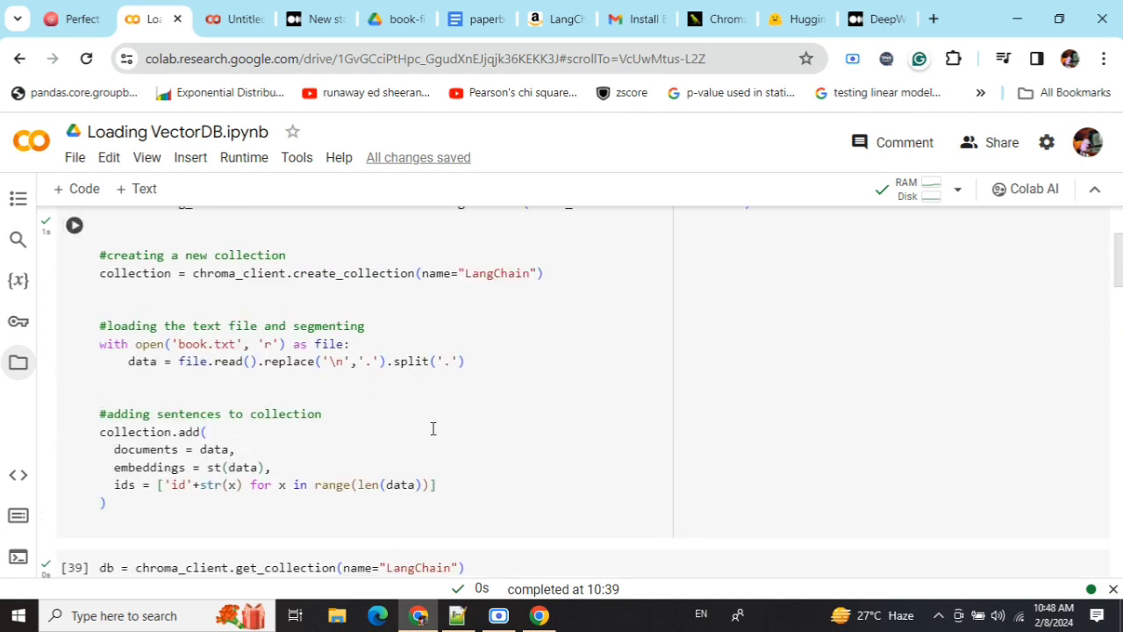
pyautogui.scroll(-3)
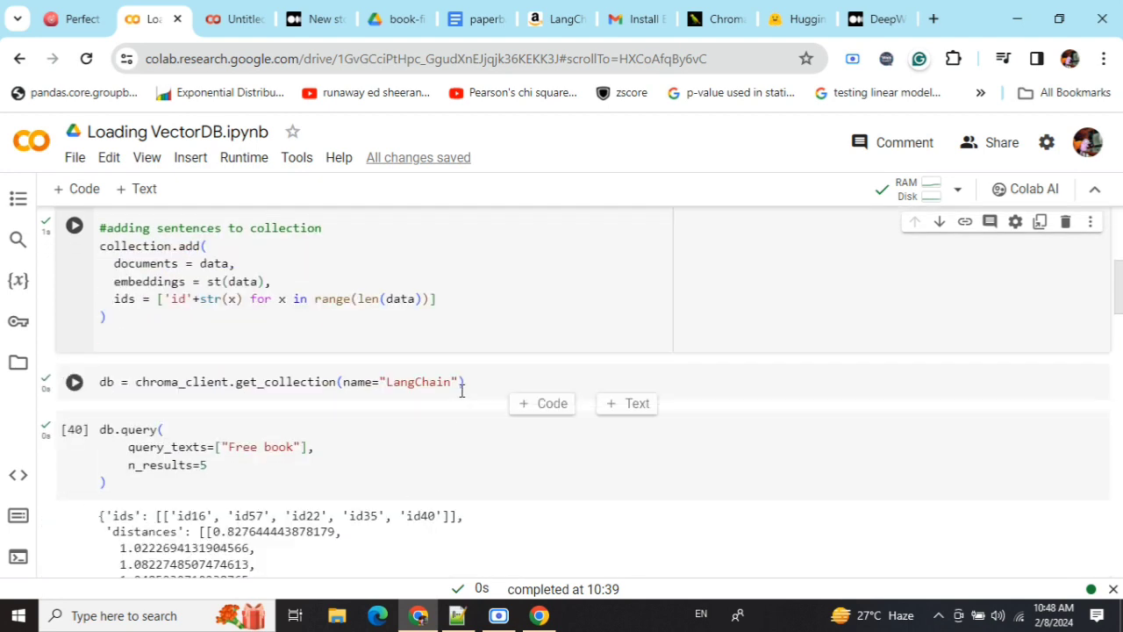
pyautogui.click(75, 382)
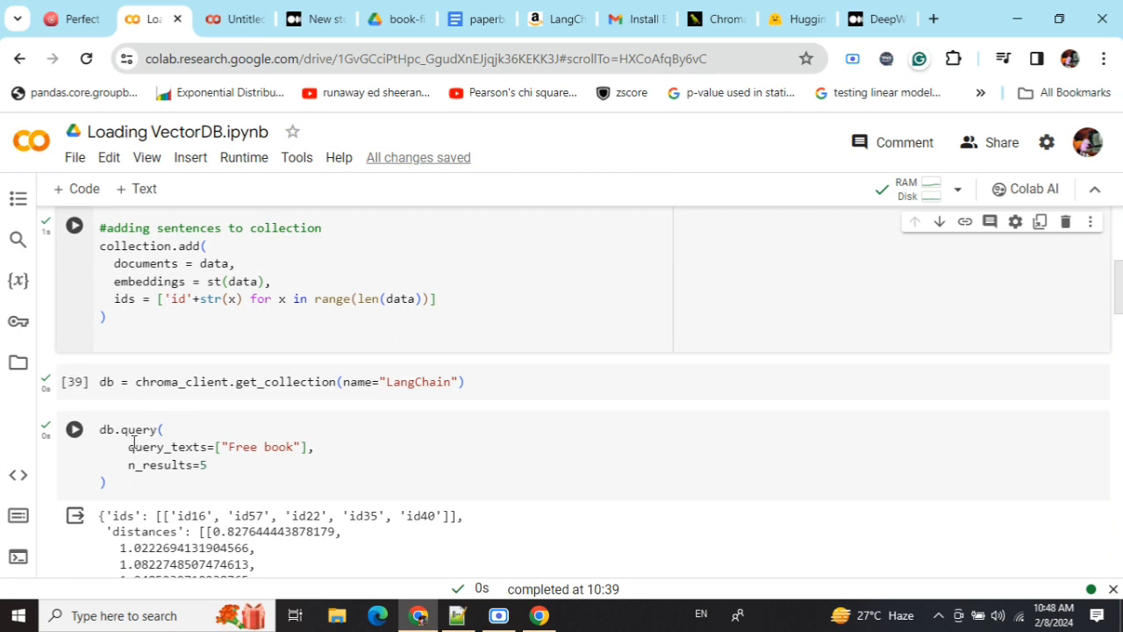
pyautogui.scroll(-3)
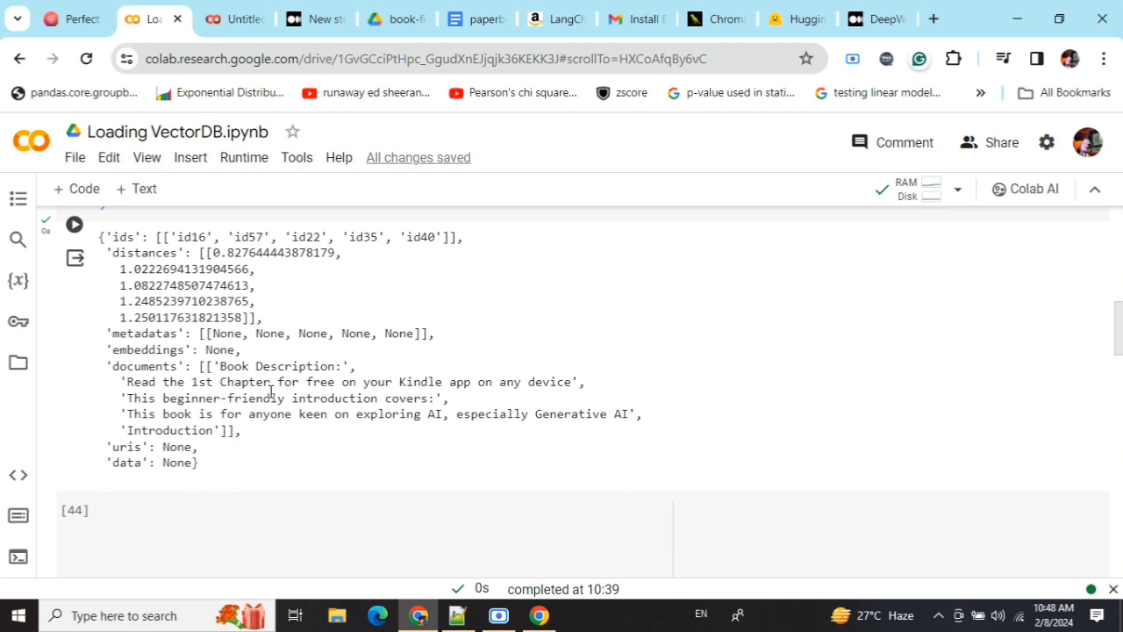
pyautogui.moveTo(186, 386)
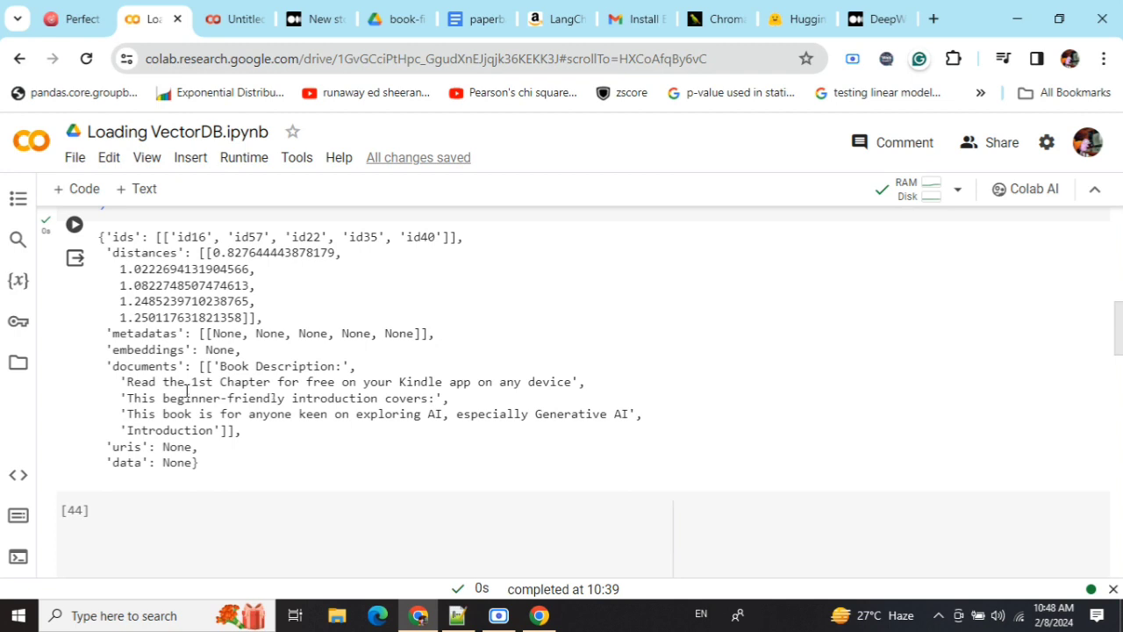